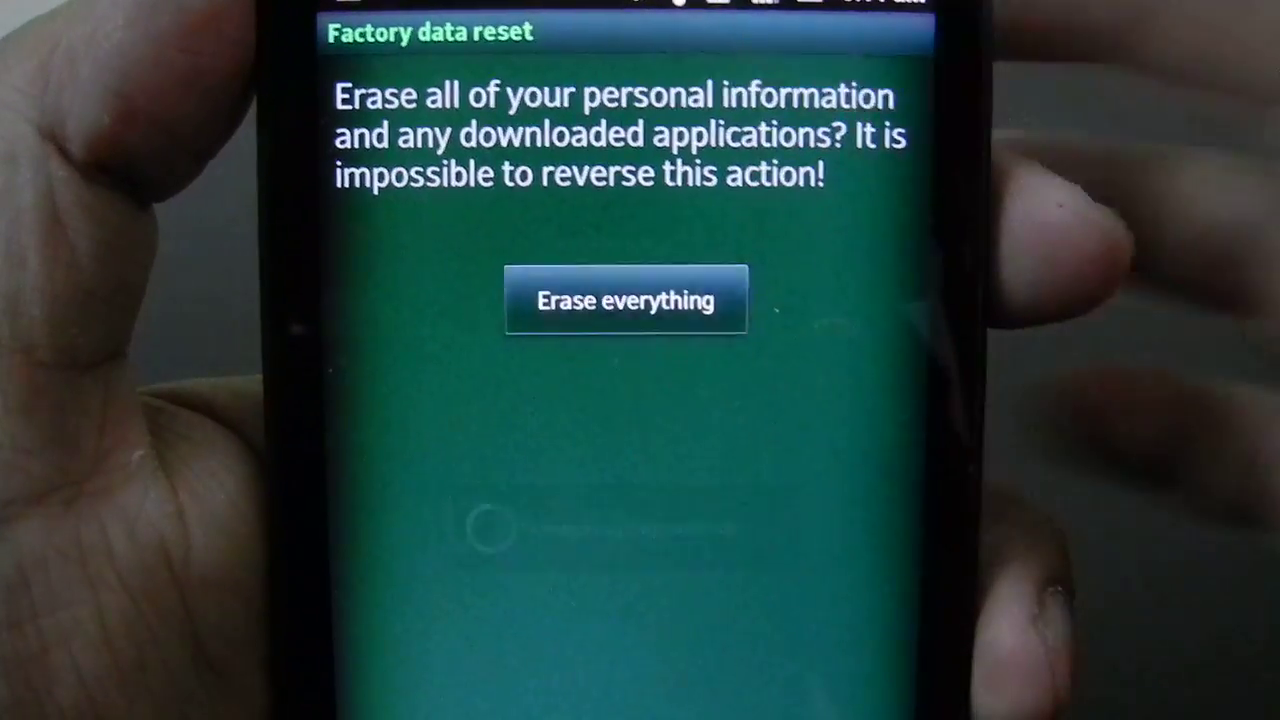
Confirm the factory data reset with Erase everything to wipe all personal data and apps
left_click(626, 299)
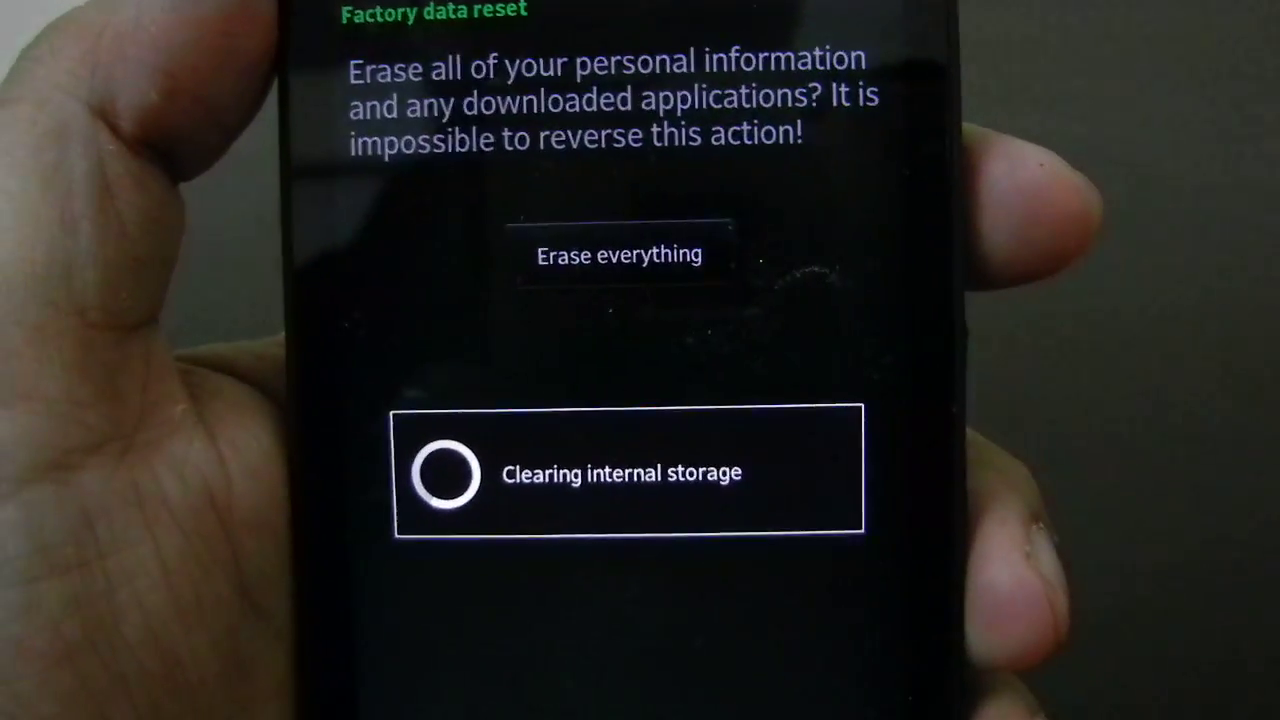